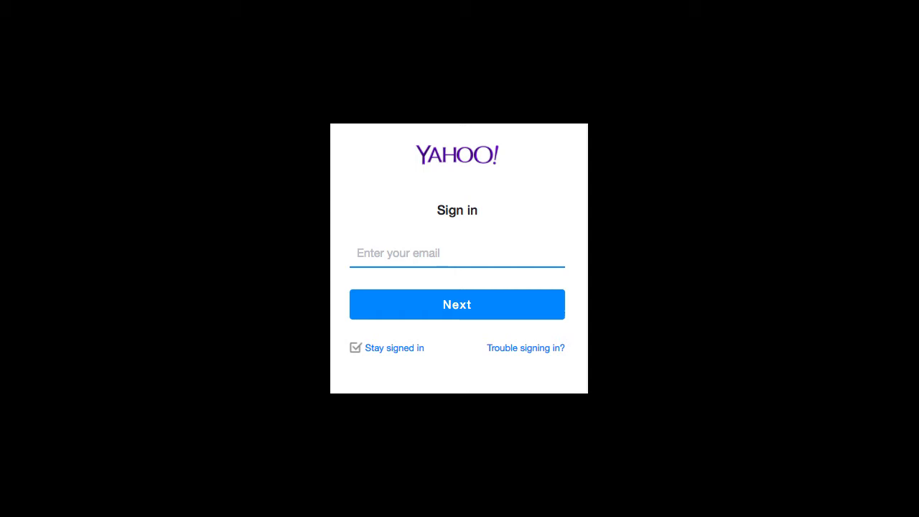
Sign in to Yahoo and land on the Mail inbox
{"action": "left_click", "coordinate": [456, 304]}
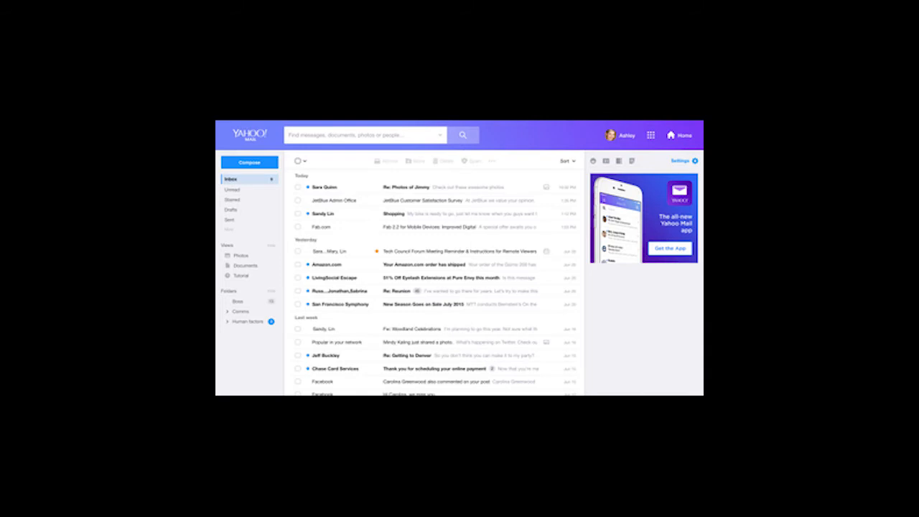